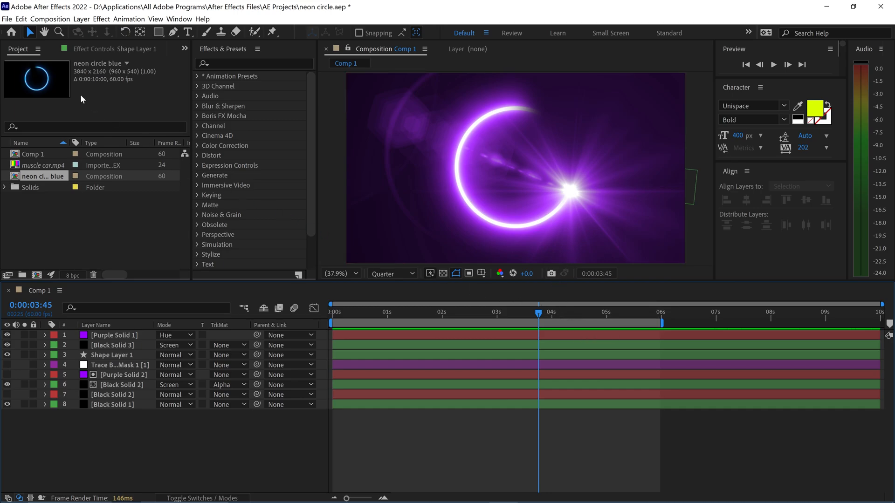
# Send Comp 1 to the Adobe Media Encoder queue from the File > Export menu.
pyautogui.click(8, 18)
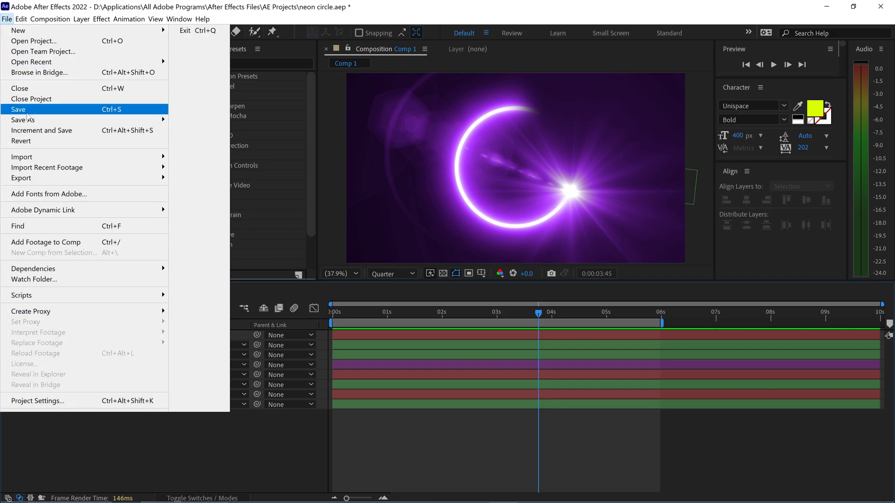
pyautogui.moveTo(22, 177)
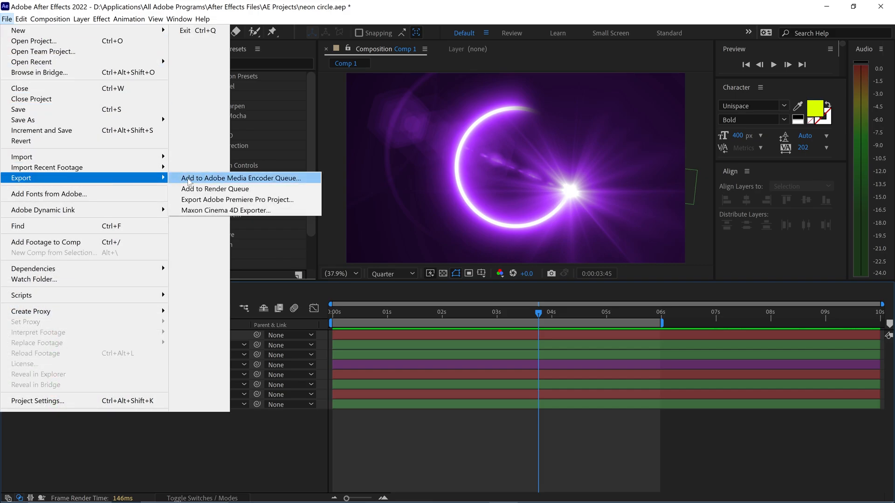
pyautogui.click(240, 178)
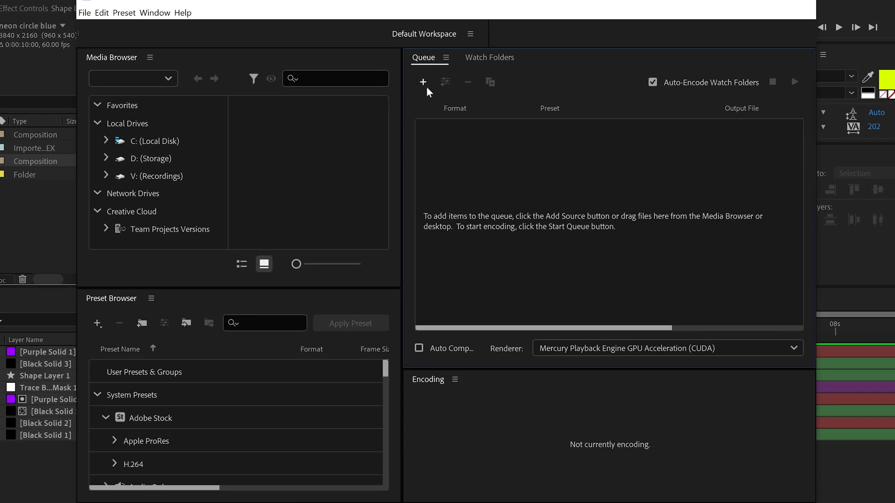
pyautogui.click(423, 82)
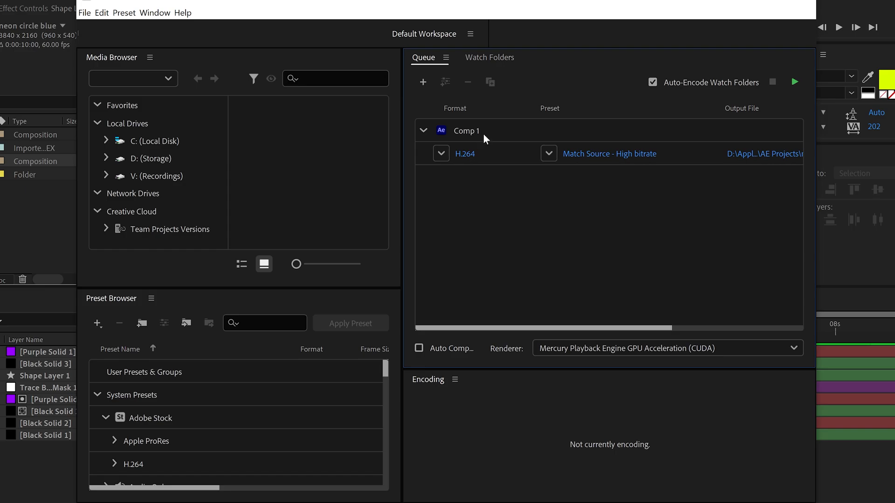
pyautogui.click(466, 131)
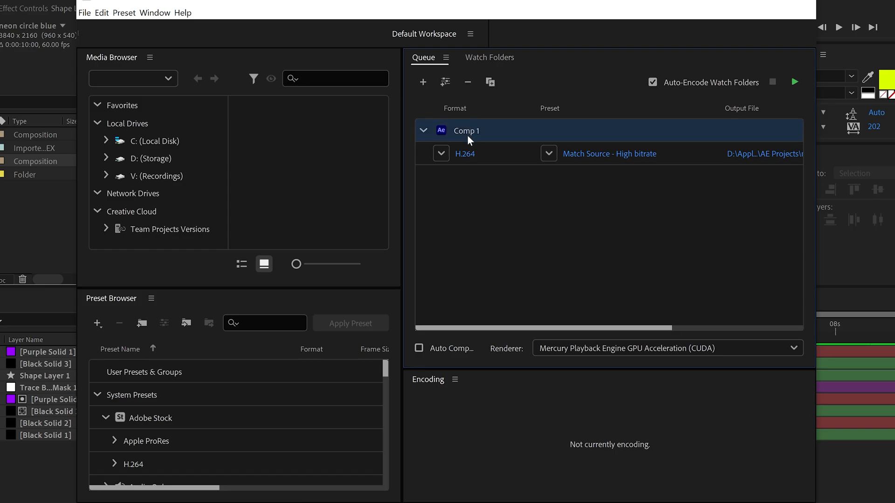
pyautogui.click(467, 82)
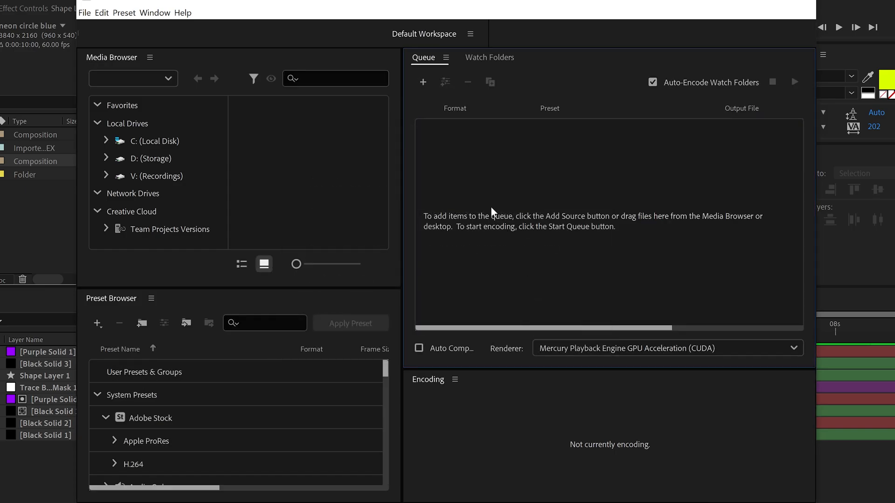
# Add Comp 1 from neon circle.aep to the queue via Add Source.
pyautogui.click(423, 82)
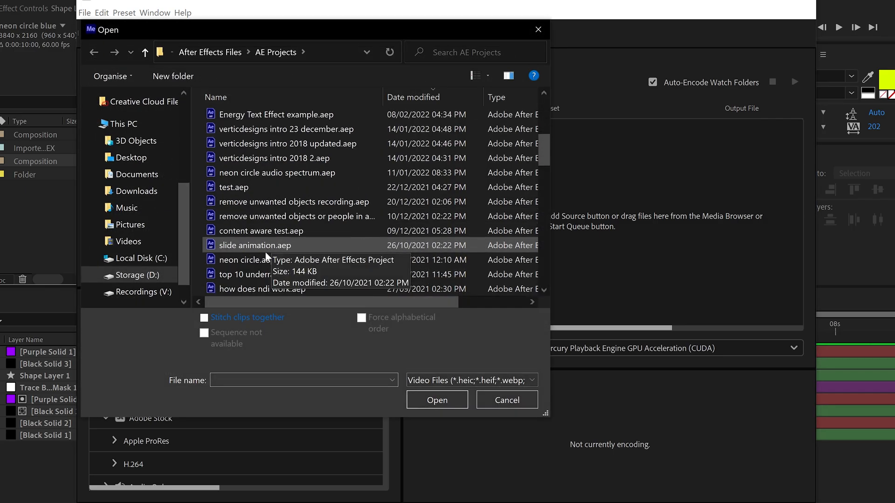
pyautogui.click(437, 400)
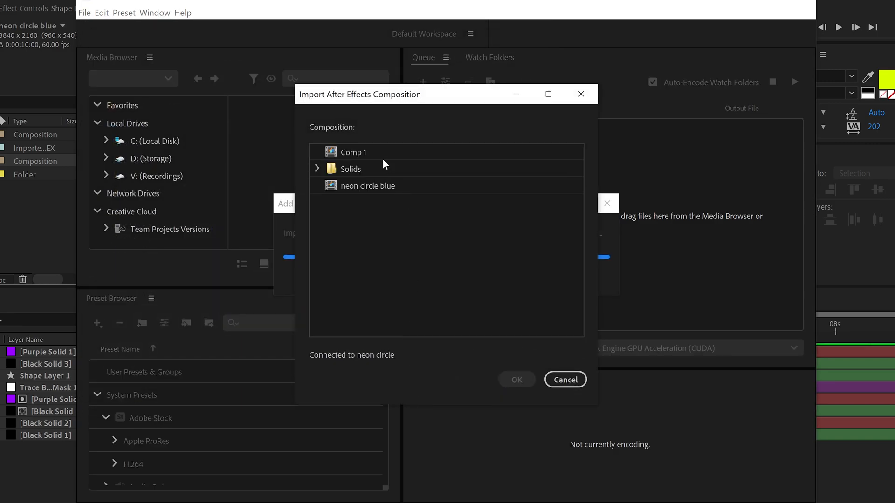
pyautogui.click(352, 152)
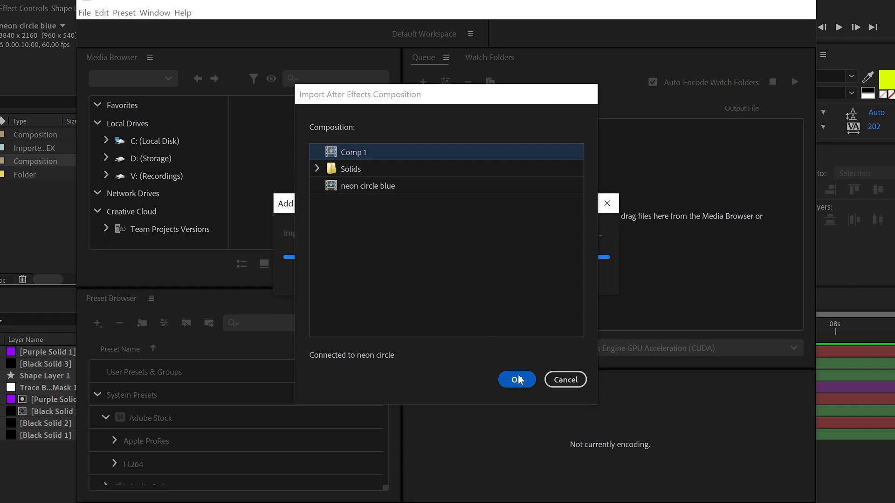
pyautogui.click(516, 379)
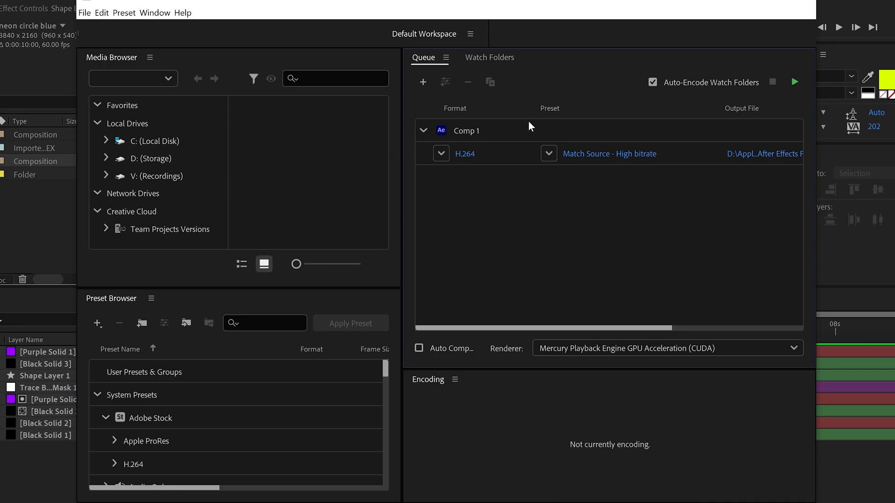
pyautogui.moveTo(533, 126)
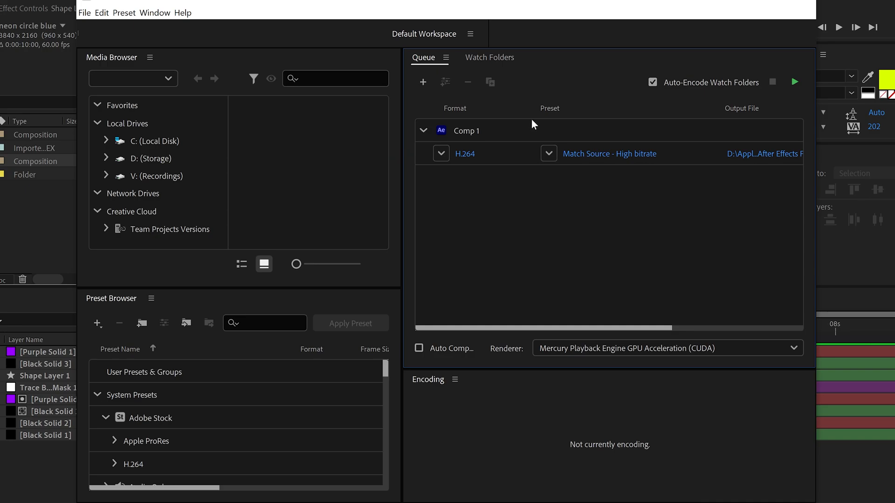
pyautogui.moveTo(609, 154)
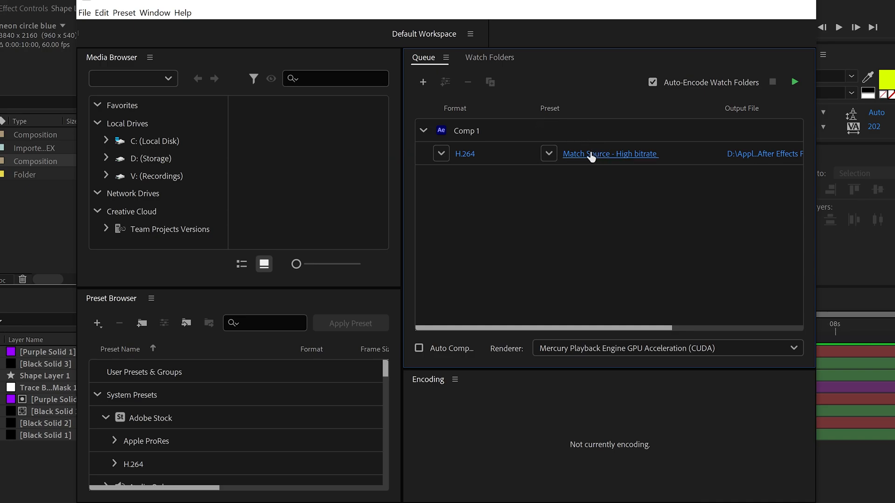
# Set Comp 1's output file to video test.mp4 in the Videos folder.
pyautogui.click(609, 154)
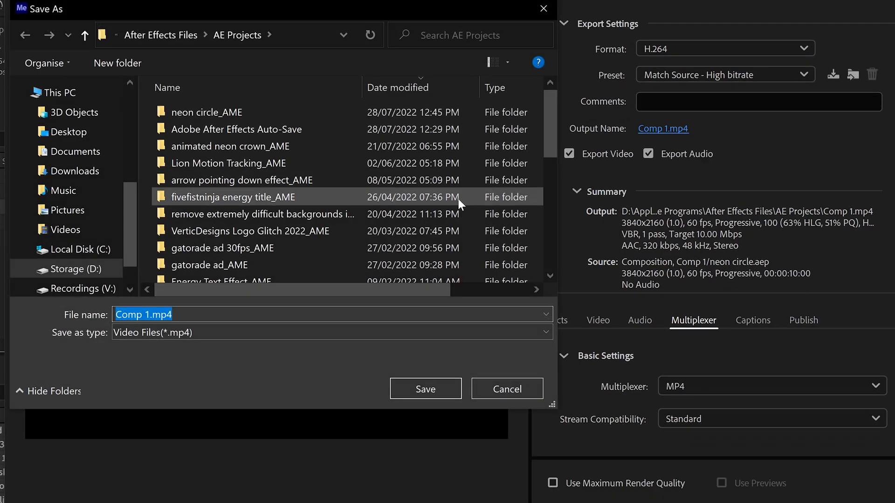
pyautogui.click(67, 229)
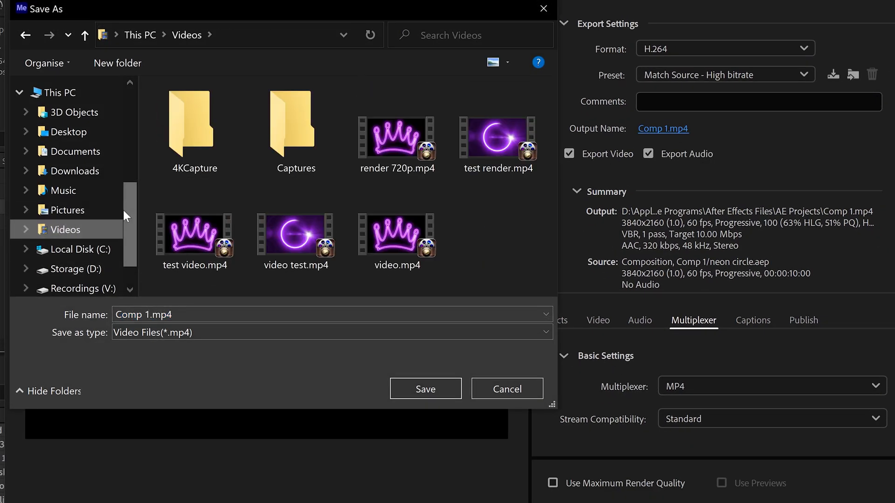
pyautogui.click(296, 234)
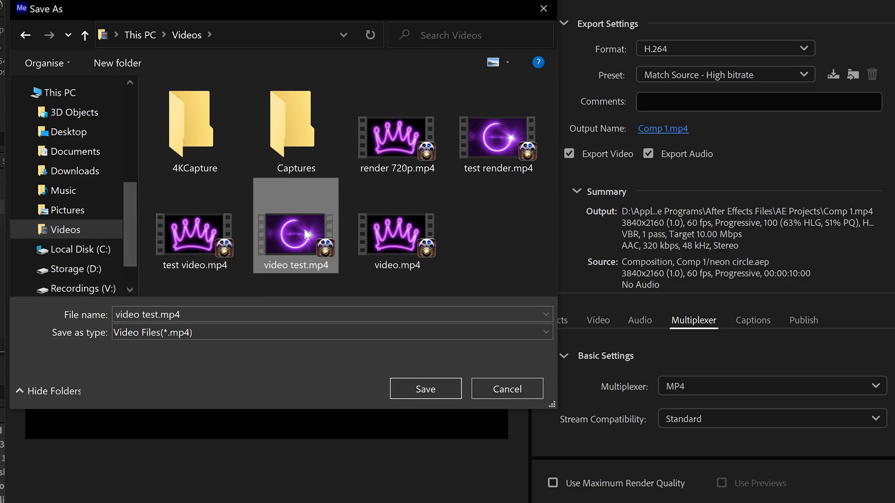
pyautogui.click(425, 388)
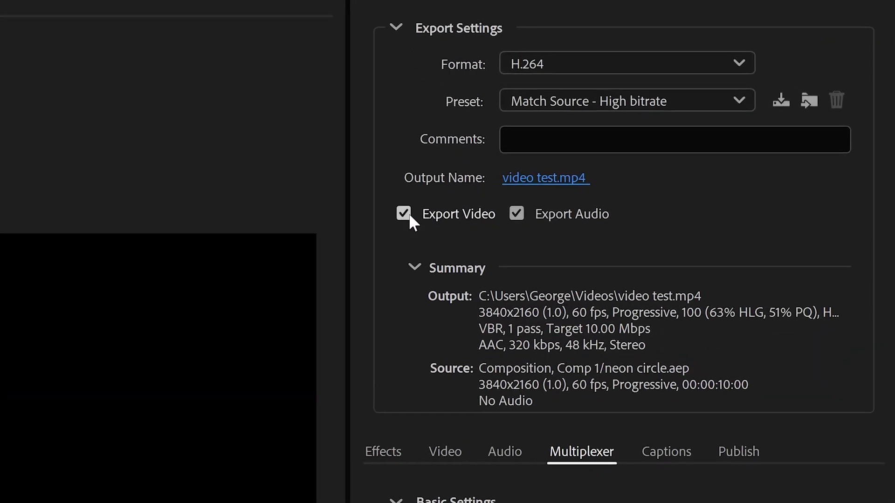
pyautogui.moveTo(517, 214)
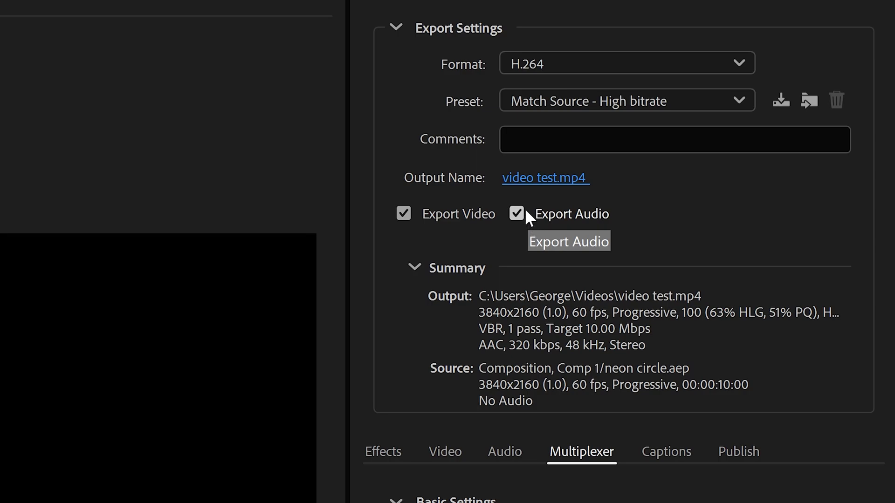
pyautogui.moveTo(640, 259)
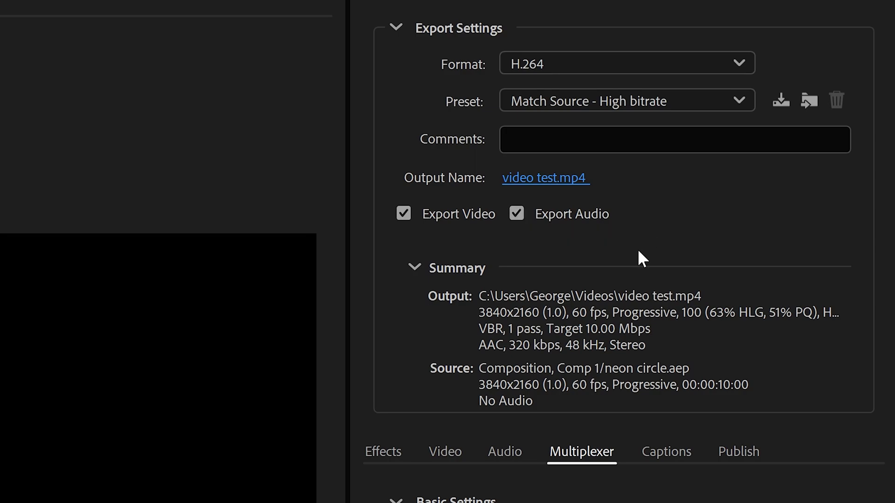
pyautogui.scroll(-3)
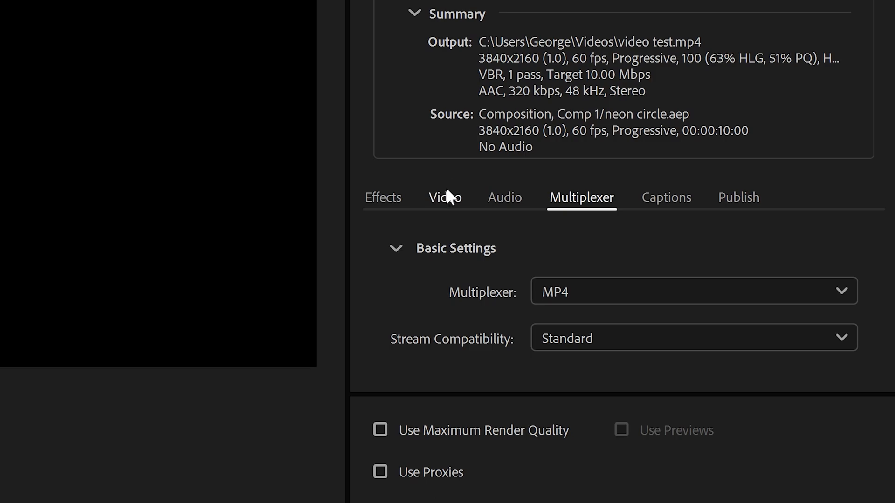
pyautogui.moveTo(591, 199)
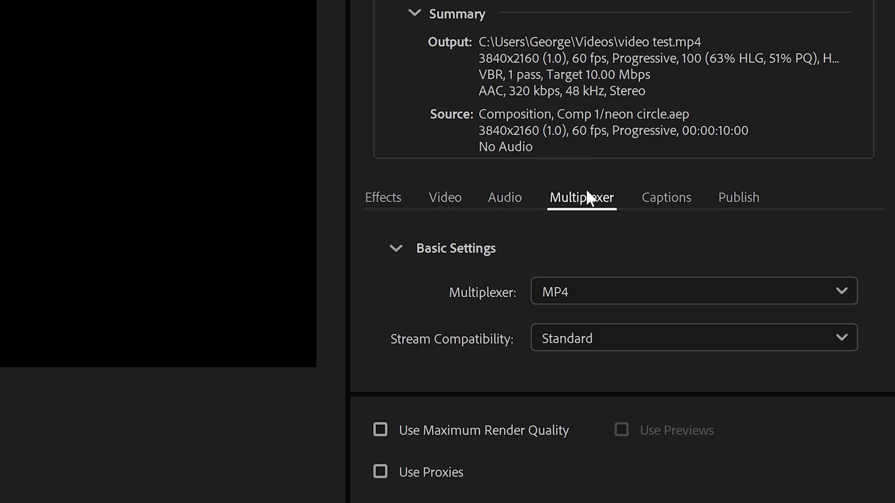
# Untick Match Source for frame size and set the video width to 1920.
pyautogui.click(445, 196)
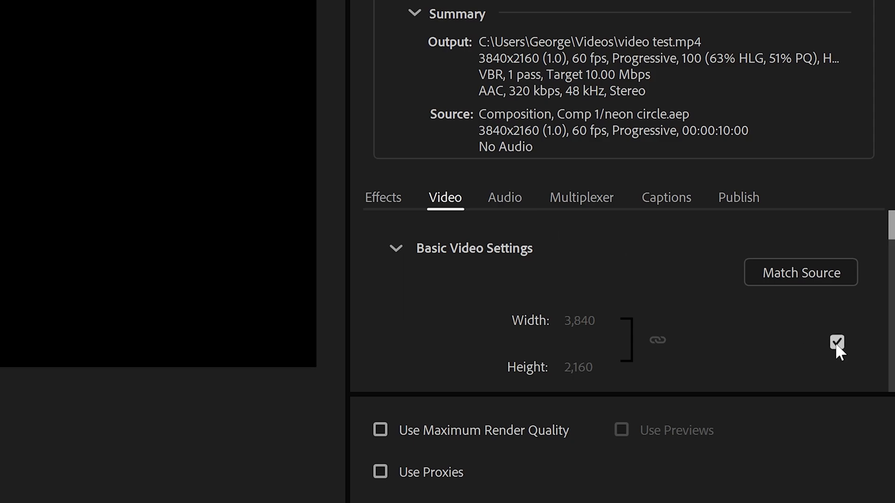
pyautogui.click(578, 319)
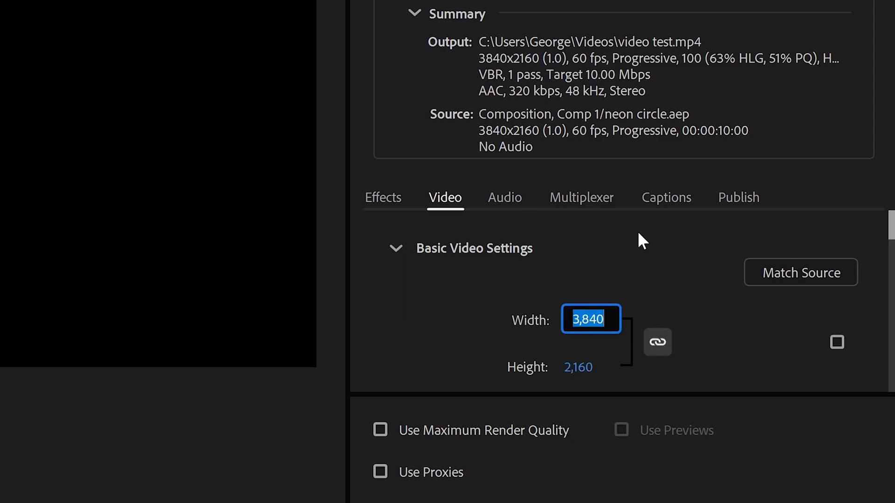
pyautogui.write('1920')
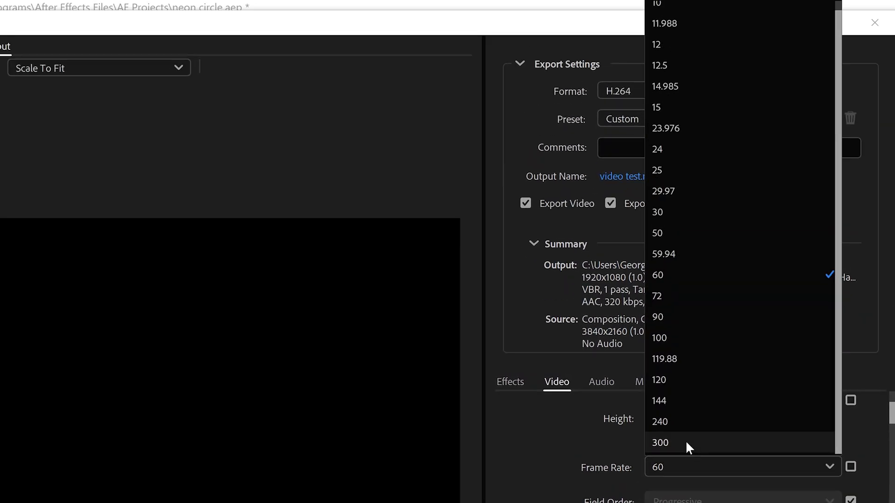
pyautogui.moveTo(702, 169)
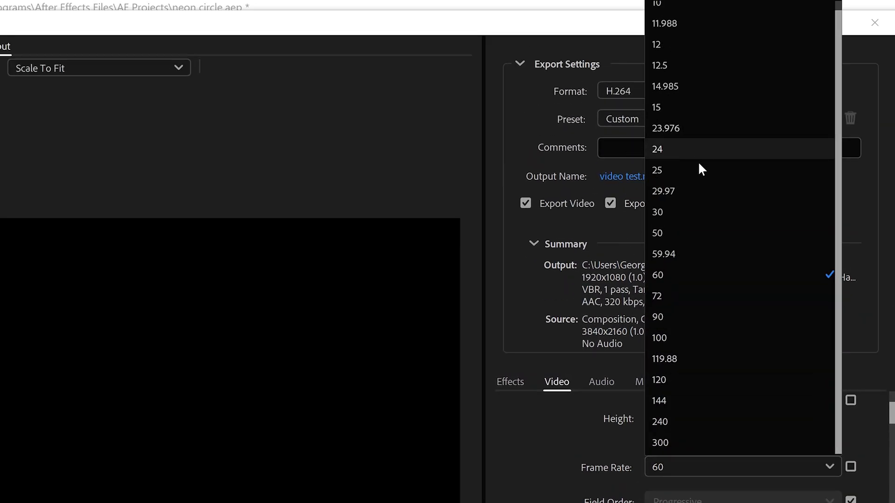
pyautogui.moveTo(679, 275)
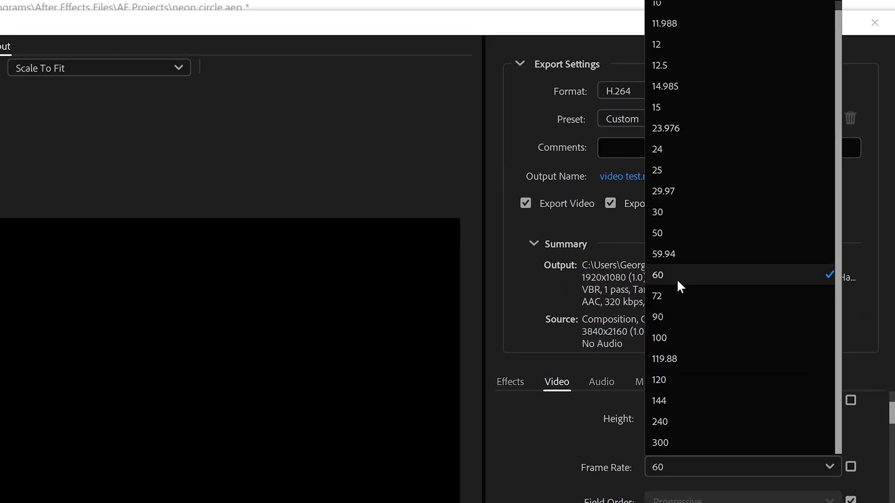
pyautogui.click(657, 275)
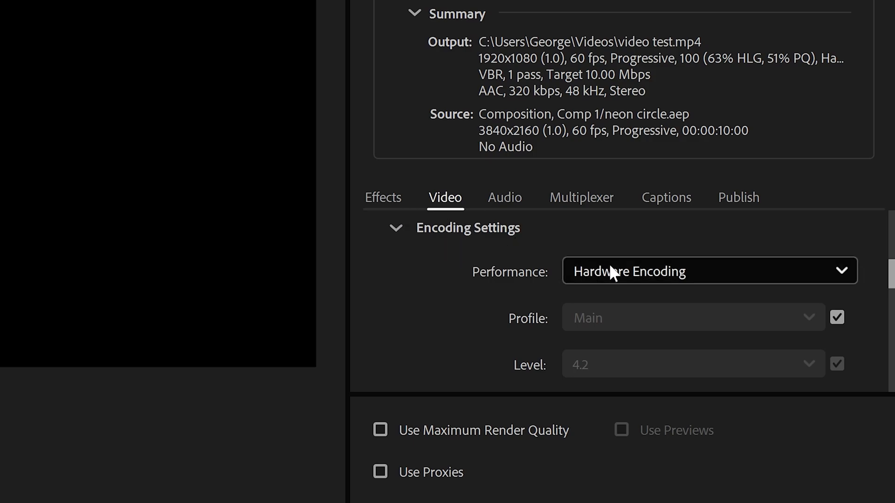
# Keep Hardware Encoding as performance and bring the Bitrate Settings into view.
pyautogui.click(710, 271)
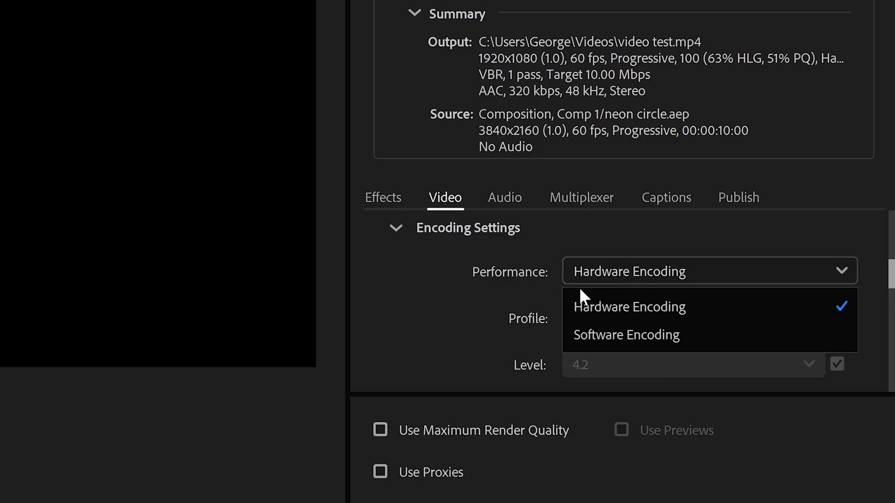
pyautogui.click(629, 307)
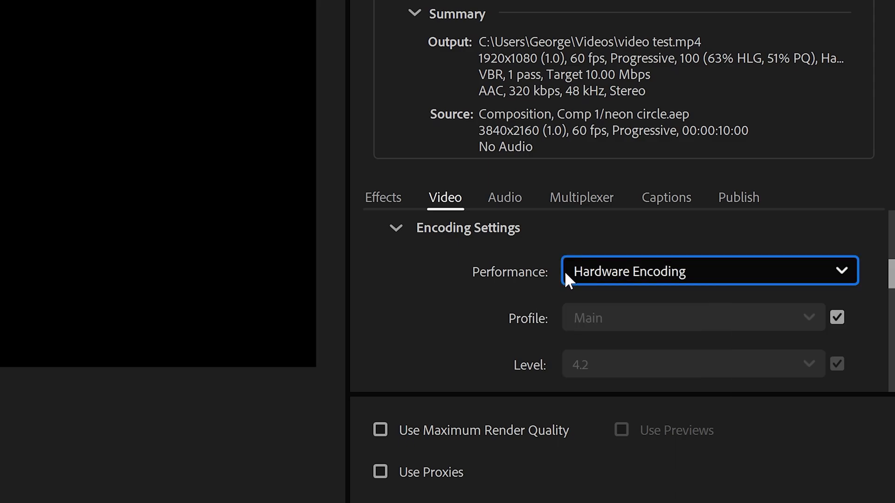
pyautogui.click(837, 317)
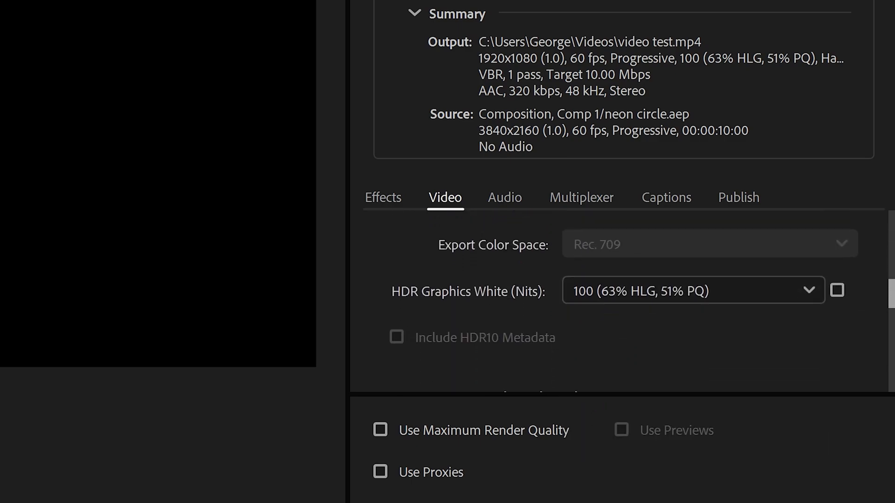
pyautogui.scroll(-3)
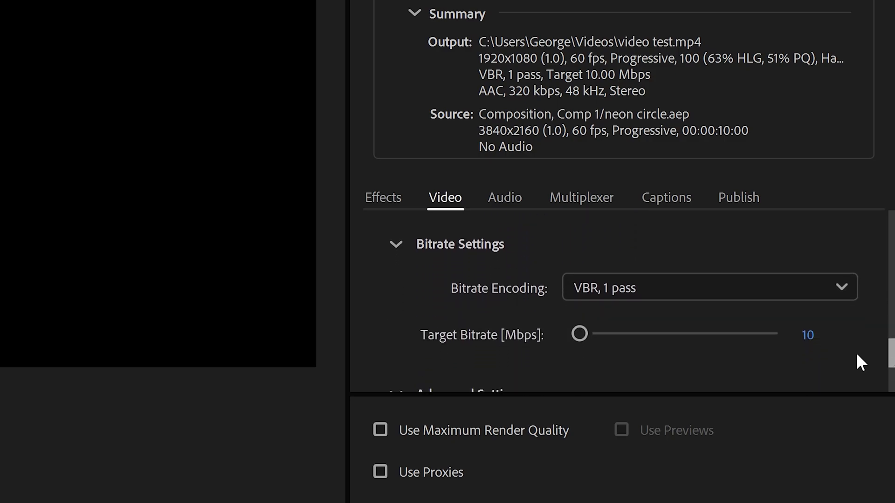
pyautogui.moveTo(599, 258)
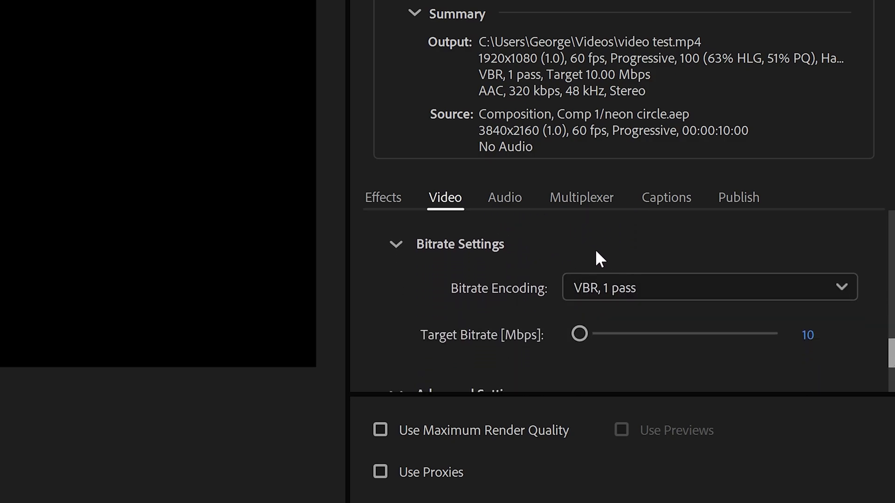
# Set Bitrate Encoding to VBR, 2 pass with 10 Mbps target.
pyautogui.click(709, 287)
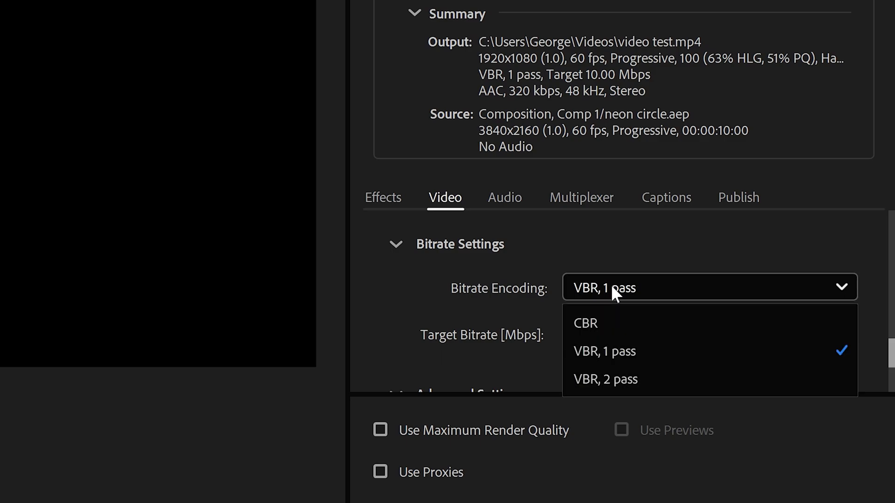
pyautogui.moveTo(606, 380)
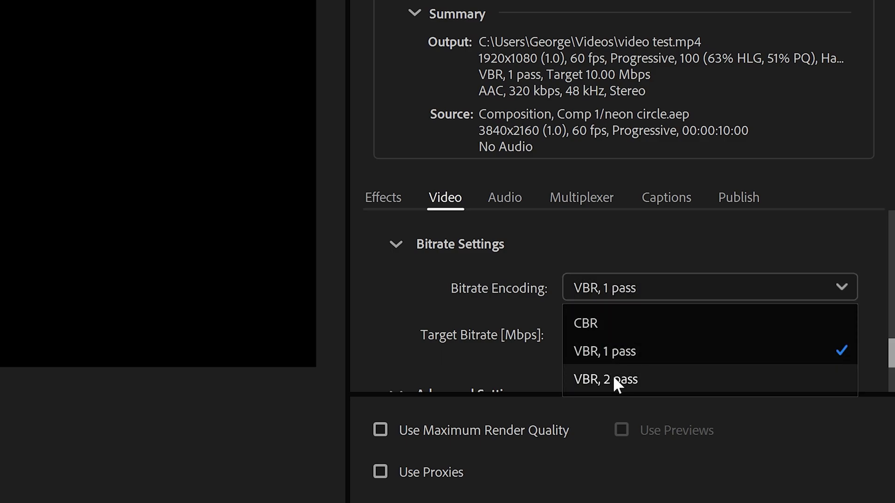
pyautogui.click(606, 380)
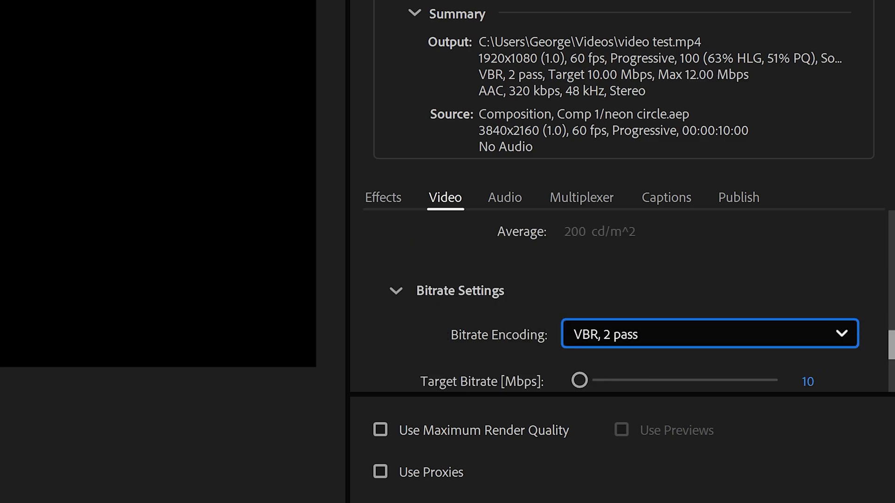
pyautogui.scroll(-3)
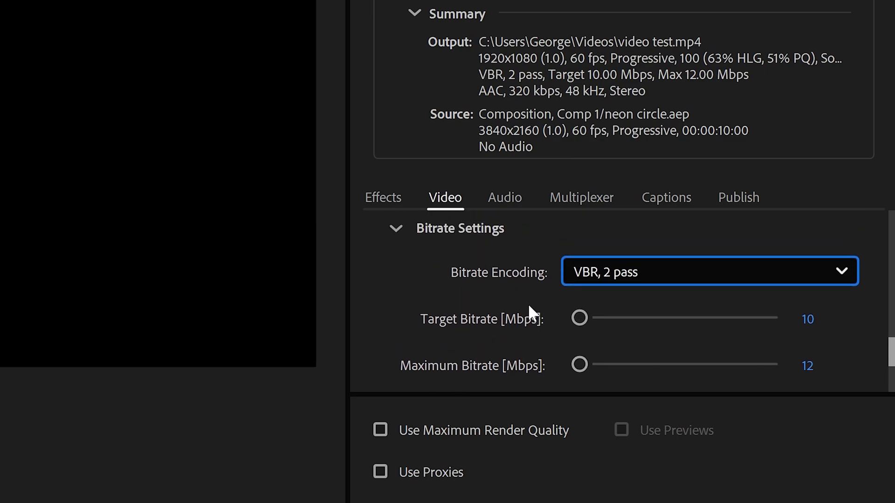
pyautogui.moveTo(404, 353)
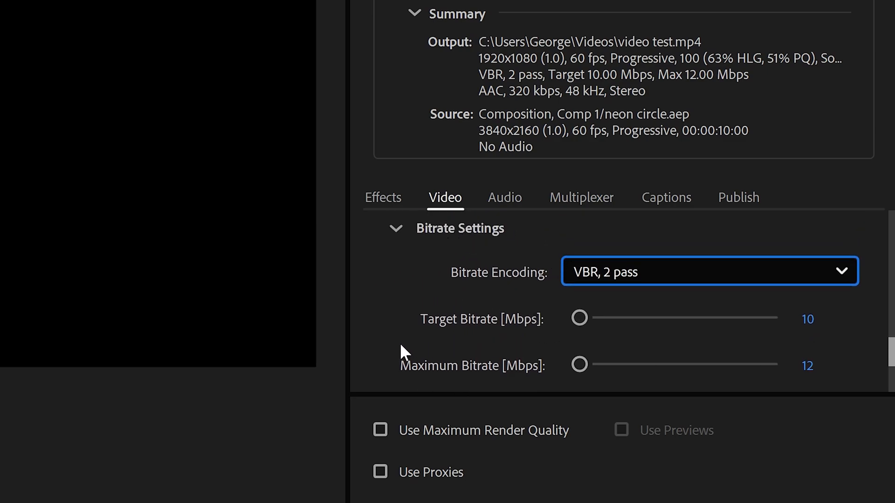
pyautogui.moveTo(516, 293)
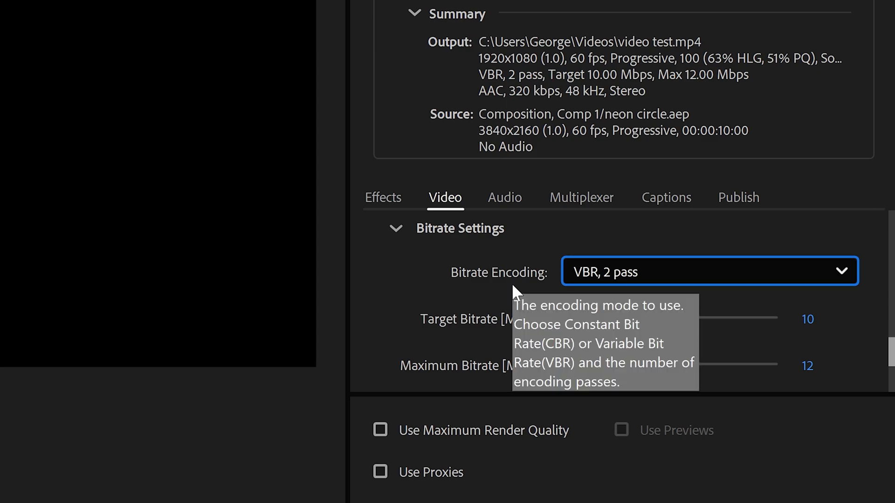
pyautogui.moveTo(513, 290)
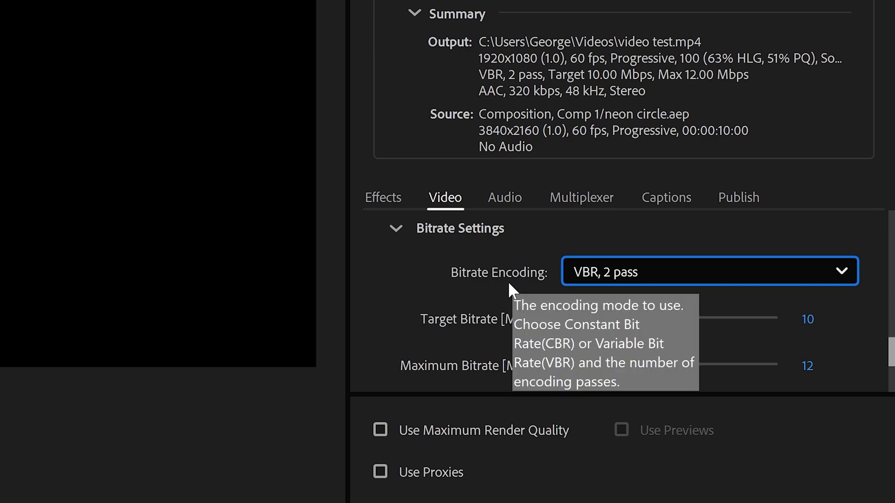
pyautogui.moveTo(510, 254)
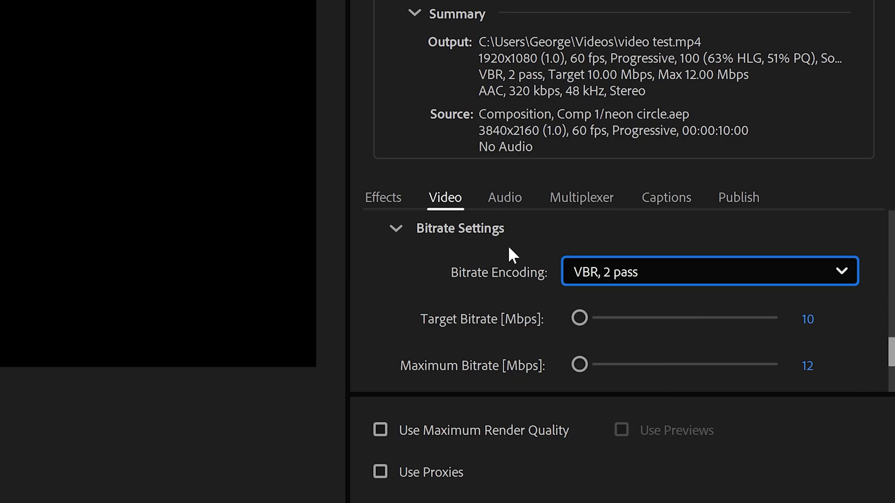
pyautogui.moveTo(878, 320)
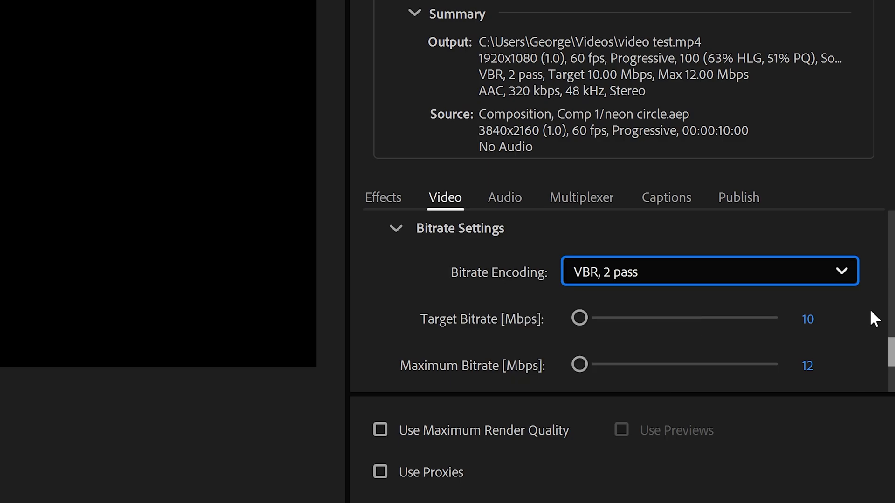
pyautogui.moveTo(861, 321)
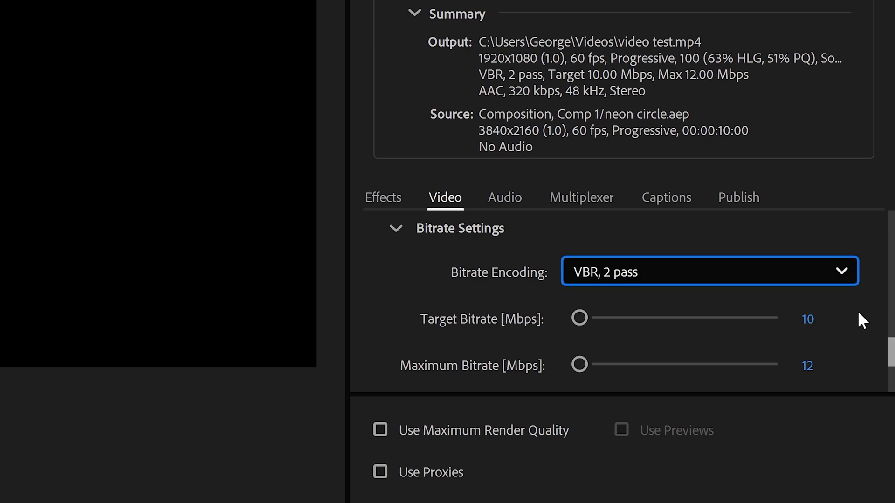
pyautogui.moveTo(843, 316)
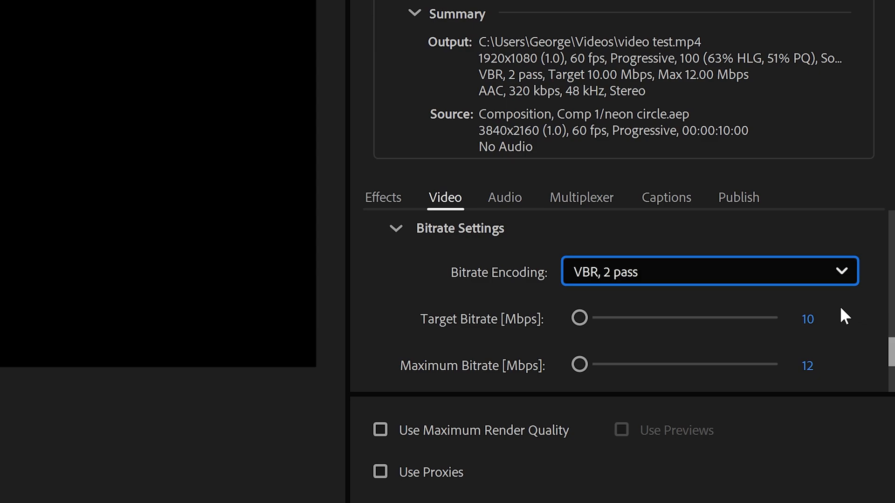
pyautogui.moveTo(831, 383)
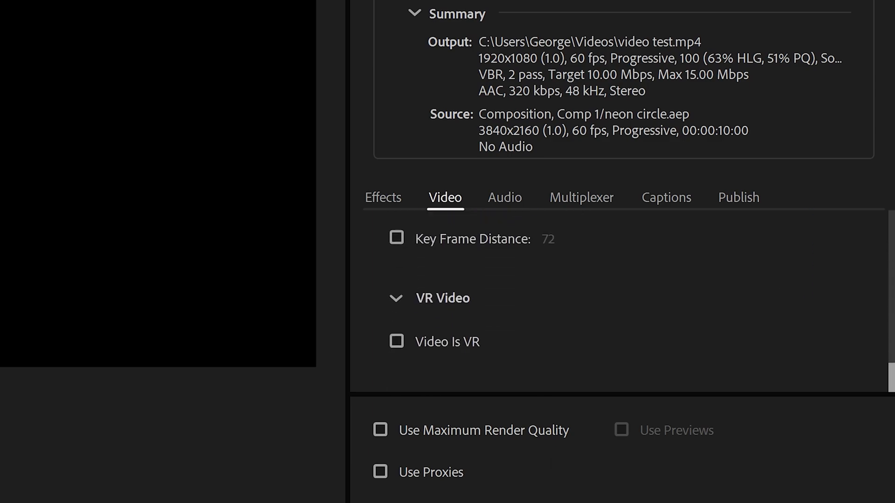
pyautogui.moveTo(449, 318)
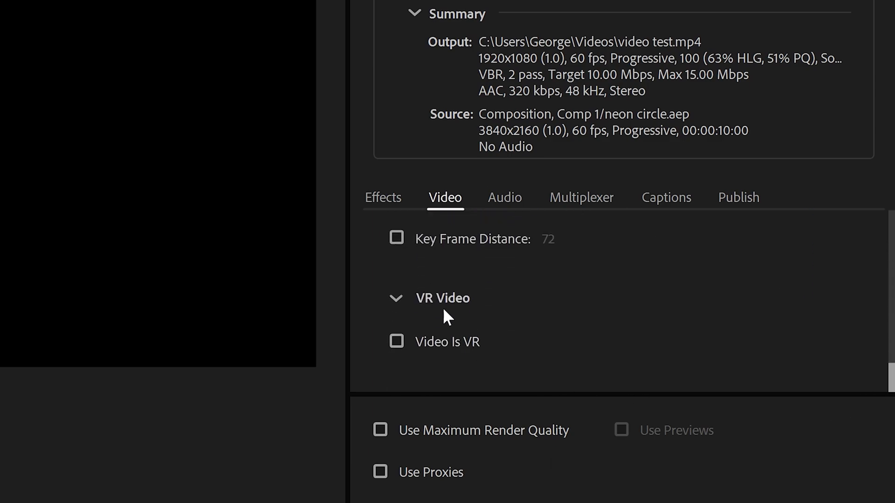
# Switch from the video options to the Audio export settings.
pyautogui.click(504, 198)
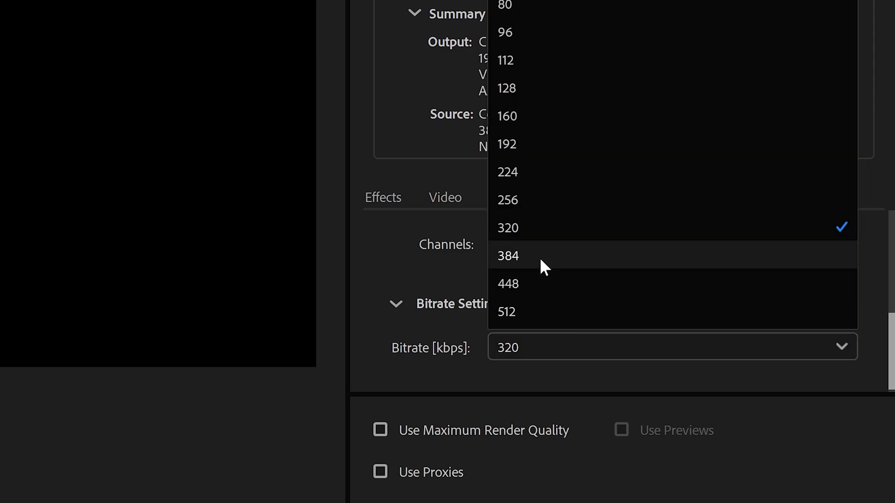
# Set the audio bitrate to 384 kbps and move to the Multiplexer settings.
pyautogui.click(507, 256)
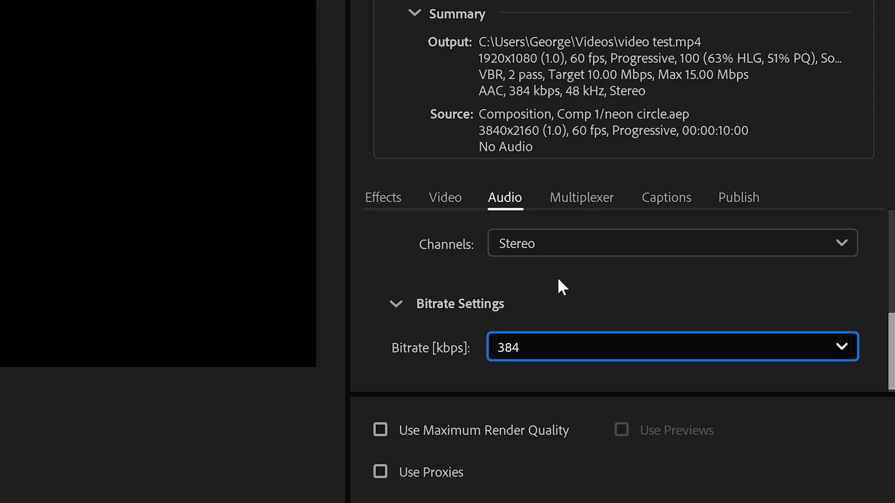
pyautogui.click(580, 197)
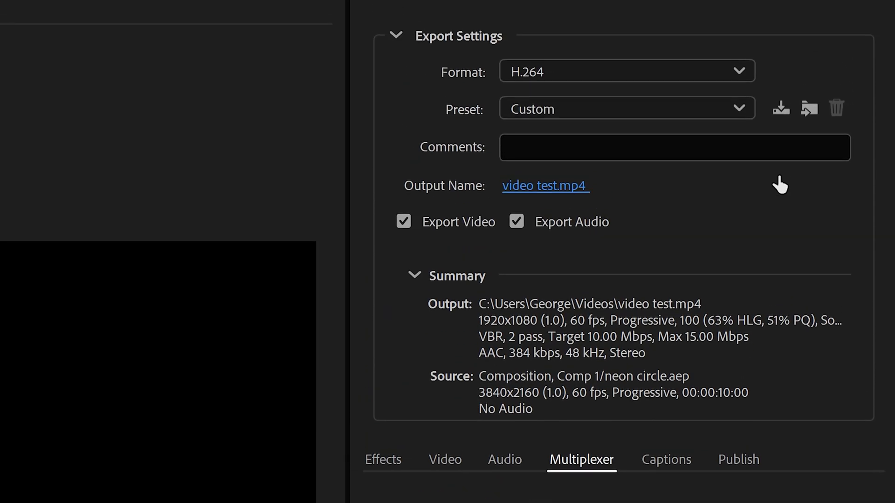
# Save the settings as preset 'youtube 1080p' including effects and publish settings.
pyautogui.click(780, 109)
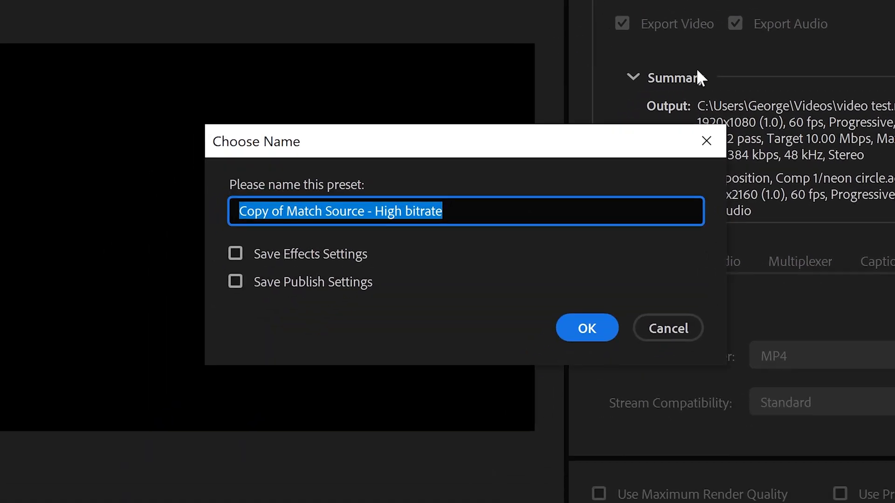
pyautogui.write('youtube 1080')
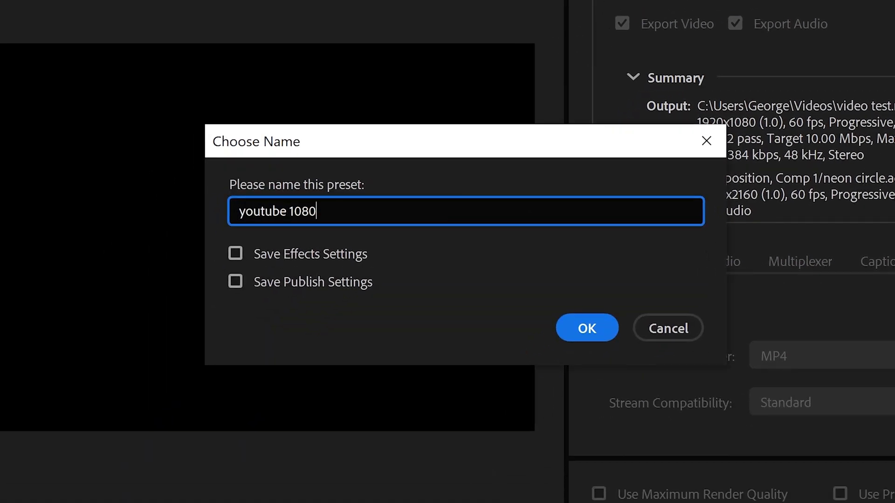
pyautogui.click(235, 282)
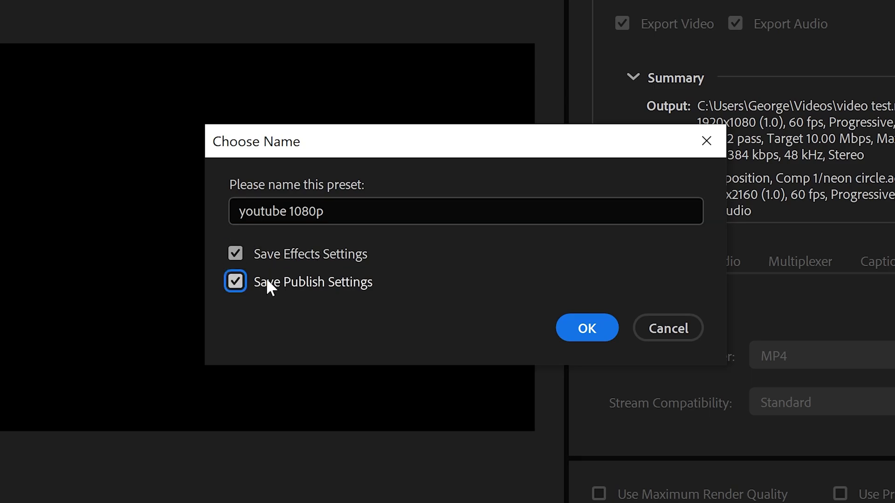
pyautogui.click(586, 328)
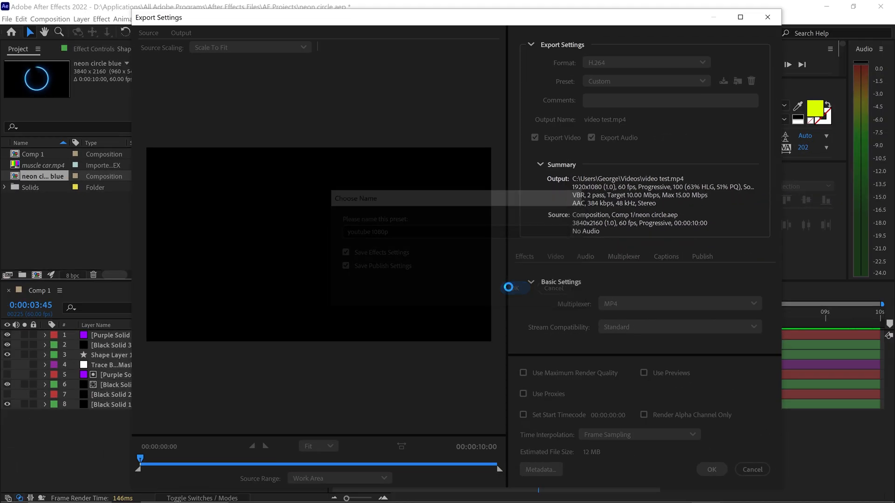
# Queue Comp 1, keep Mercury GPU Acceleration (CUDA) renderer, and start the queue.
pyautogui.click(512, 287)
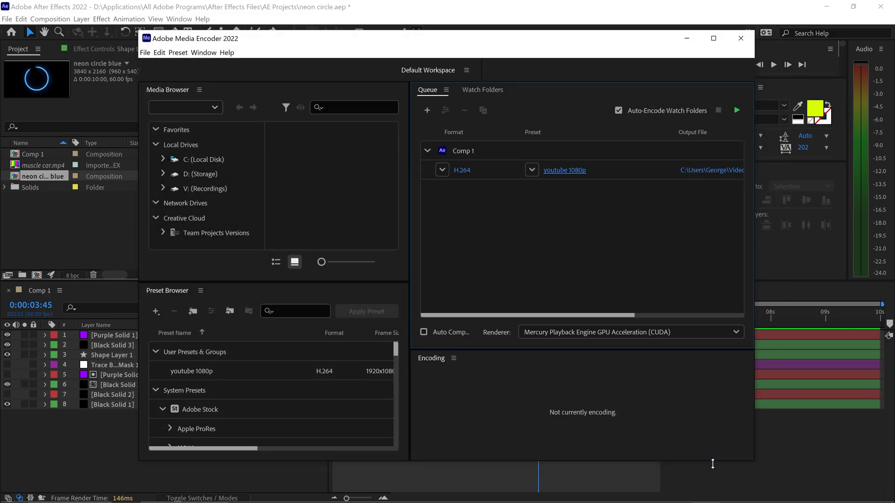
pyautogui.moveTo(696, 411)
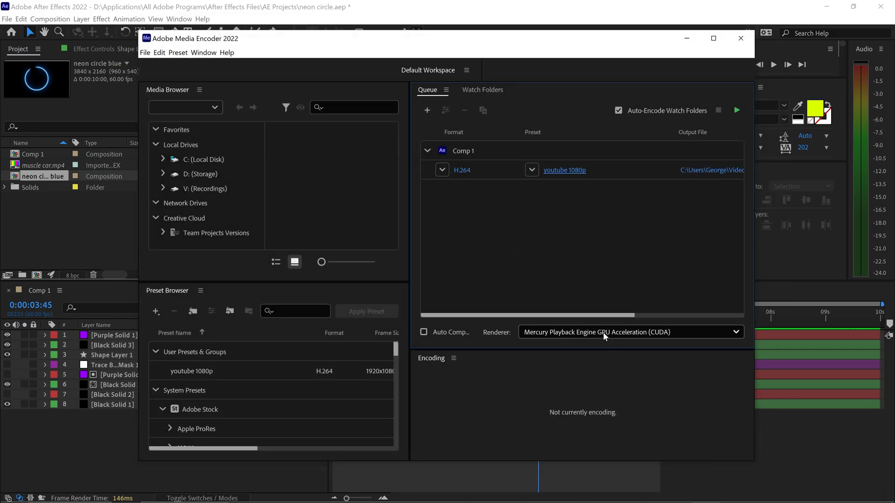
pyautogui.click(630, 332)
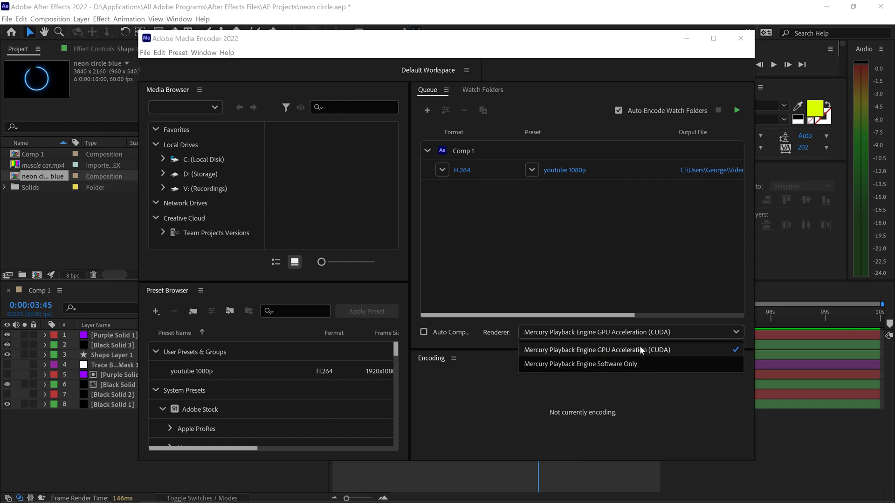
pyautogui.click(581, 349)
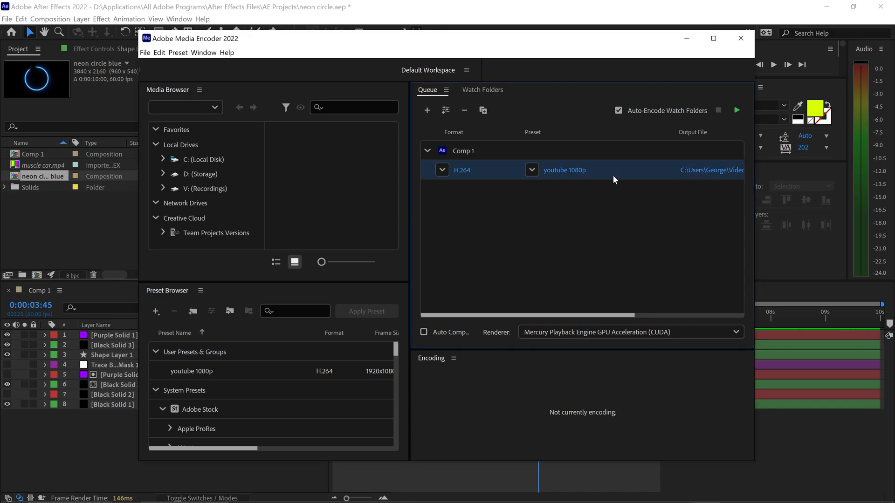
pyautogui.moveTo(564, 146)
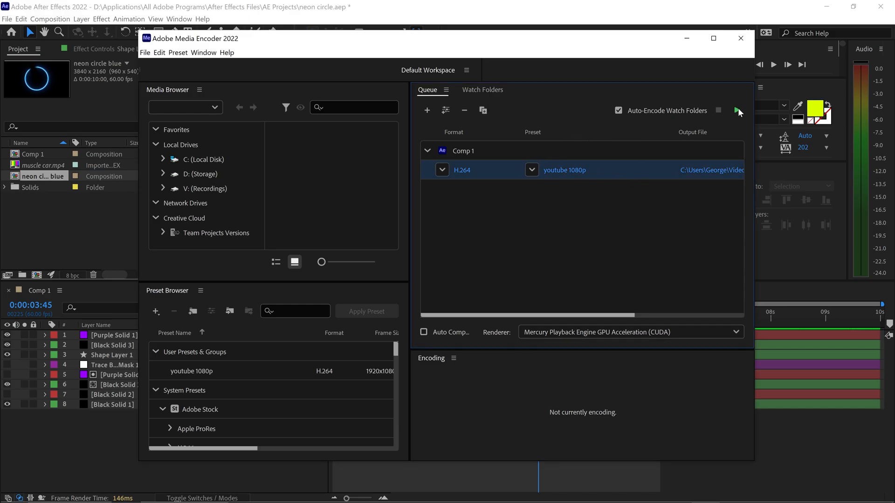
pyautogui.click(736, 111)
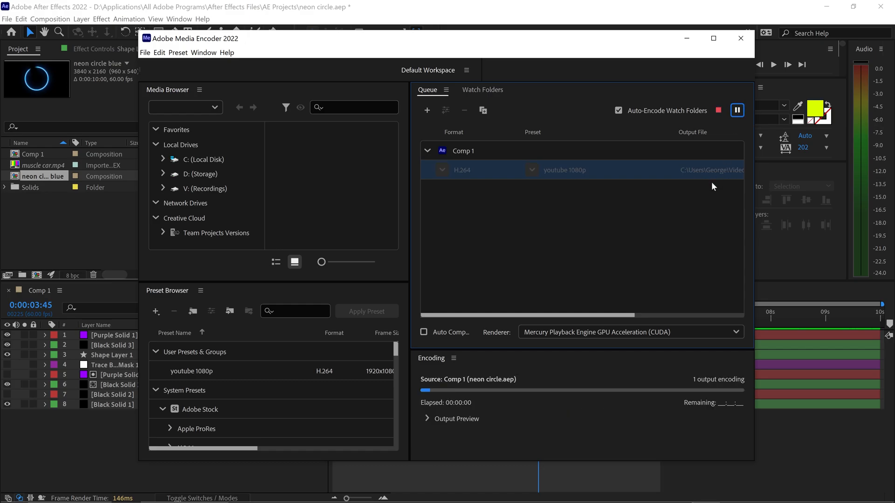